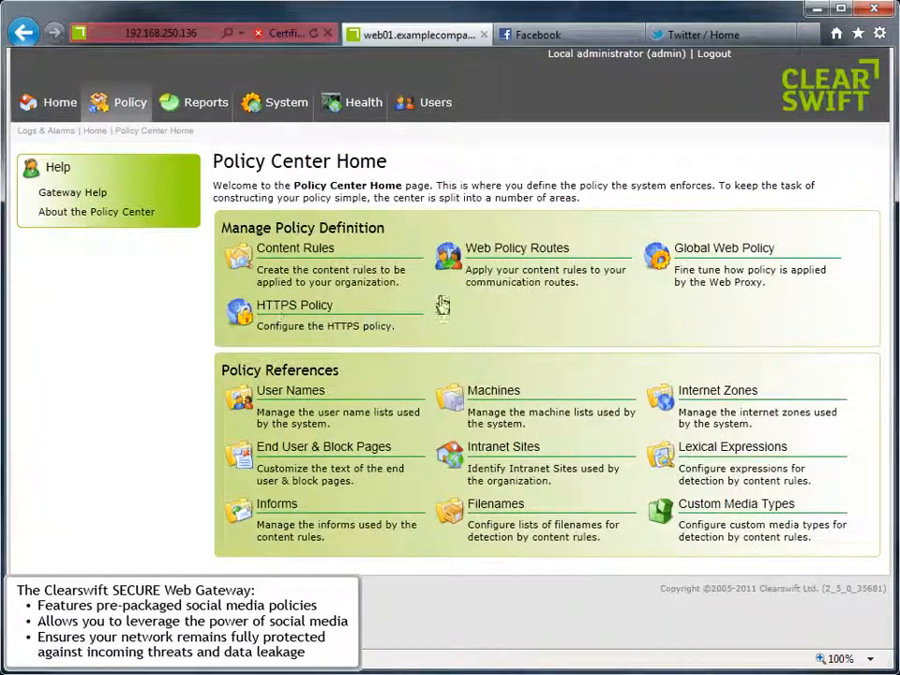
Open Web Policy Routes to view the 11 existing policy routes.
left_click(517, 247)
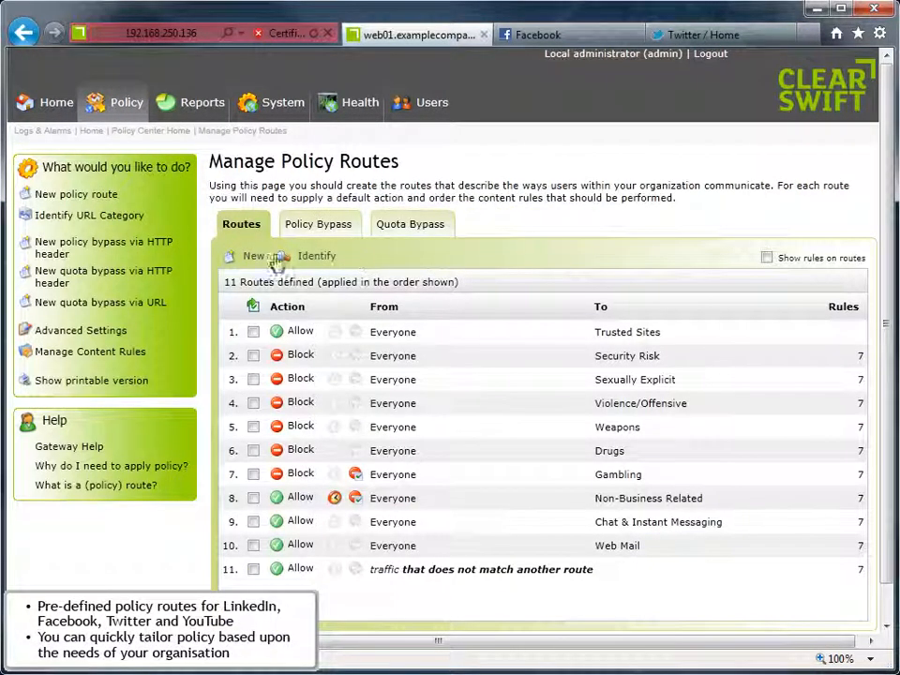
Create a new Facebook policy route.
left_click(254, 256)
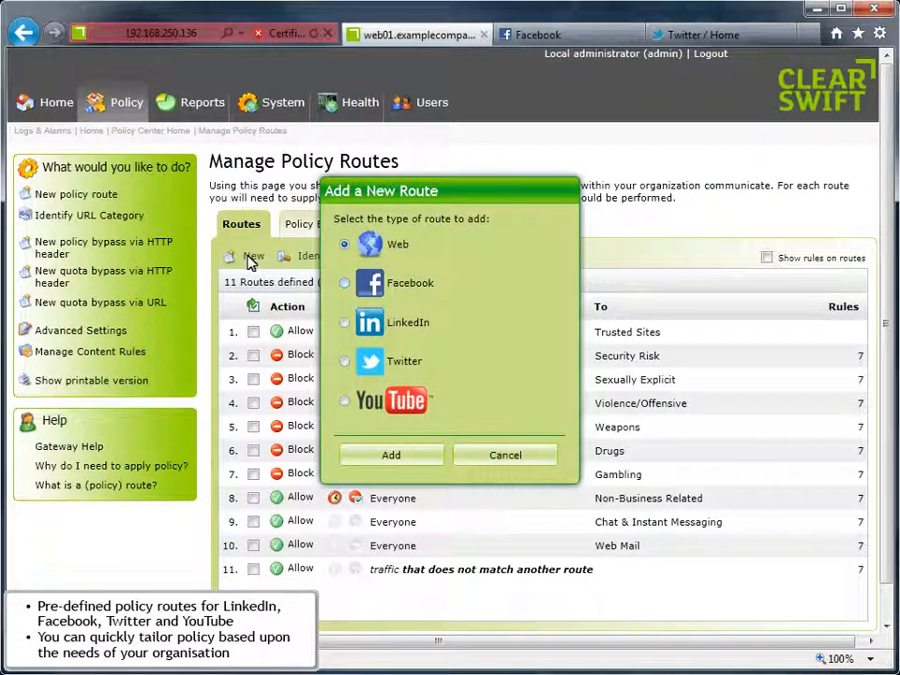
left_click(344, 282)
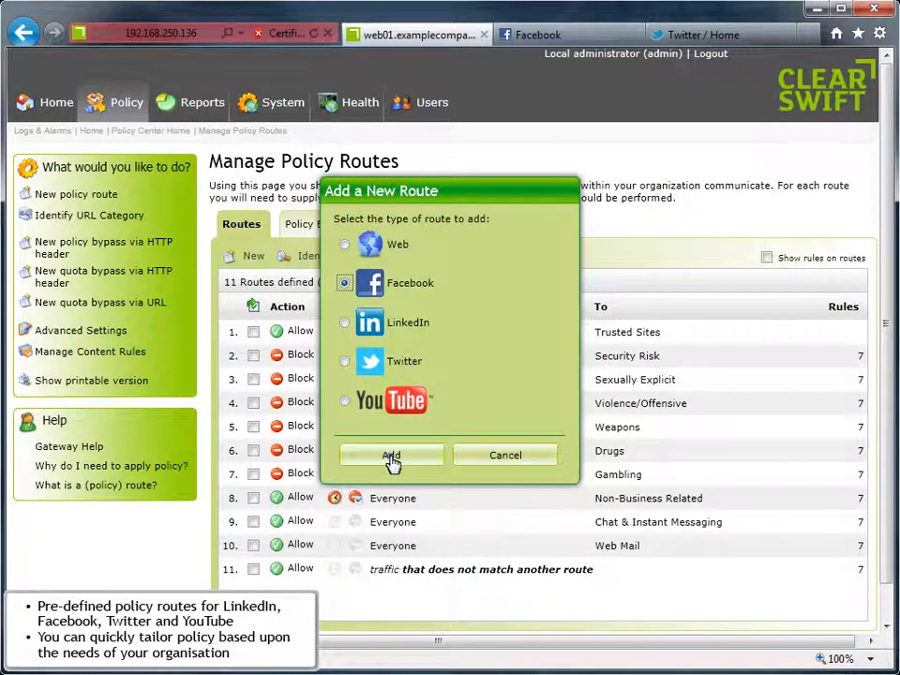
left_click(391, 455)
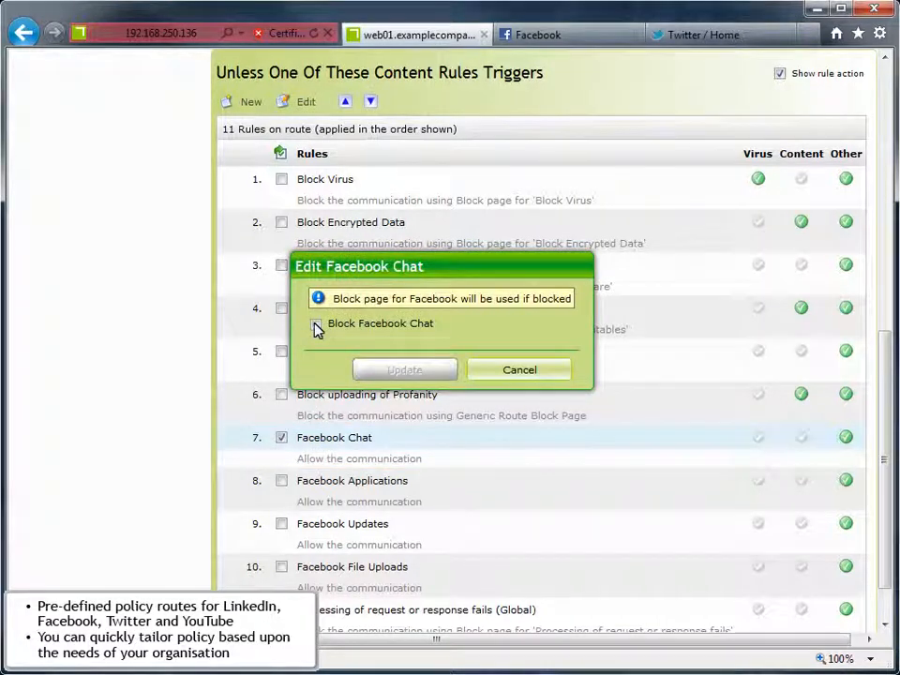
Block Facebook Chat in the Facebook route and edit the File Uploads rule.
left_click(404, 368)
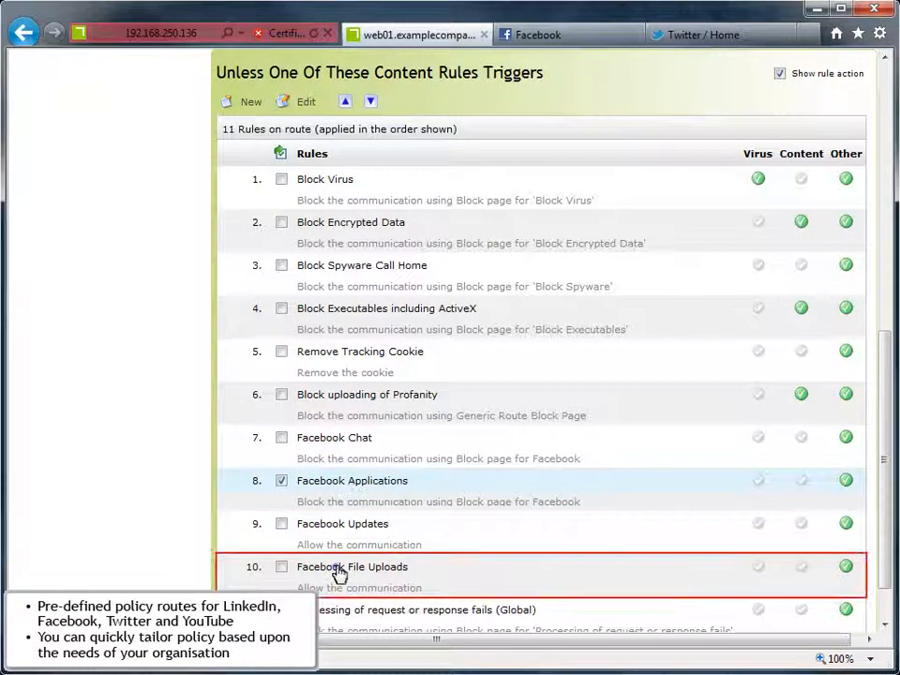
left_click(282, 567)
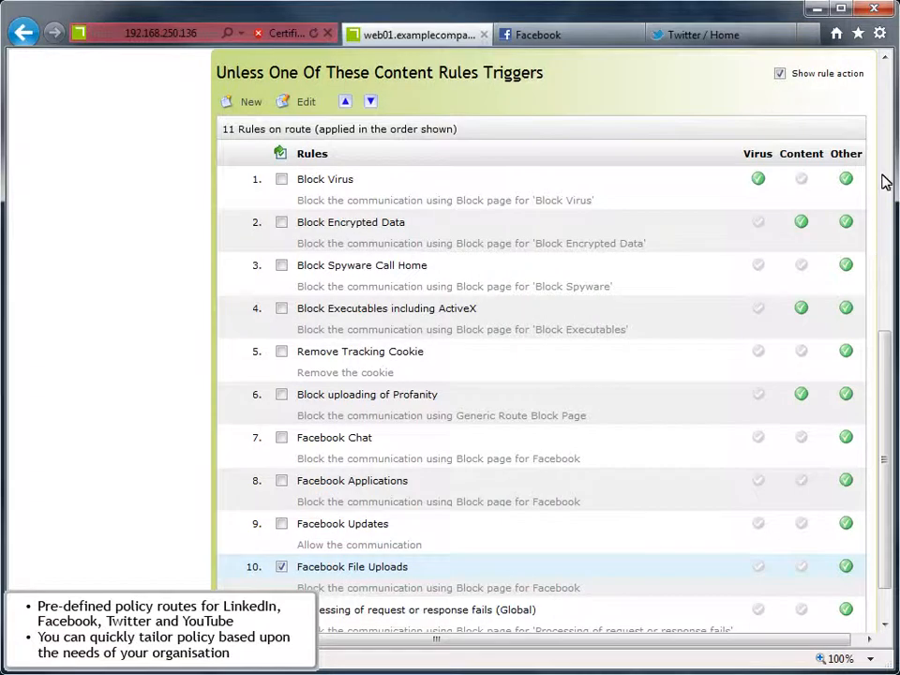
left_click(540, 34)
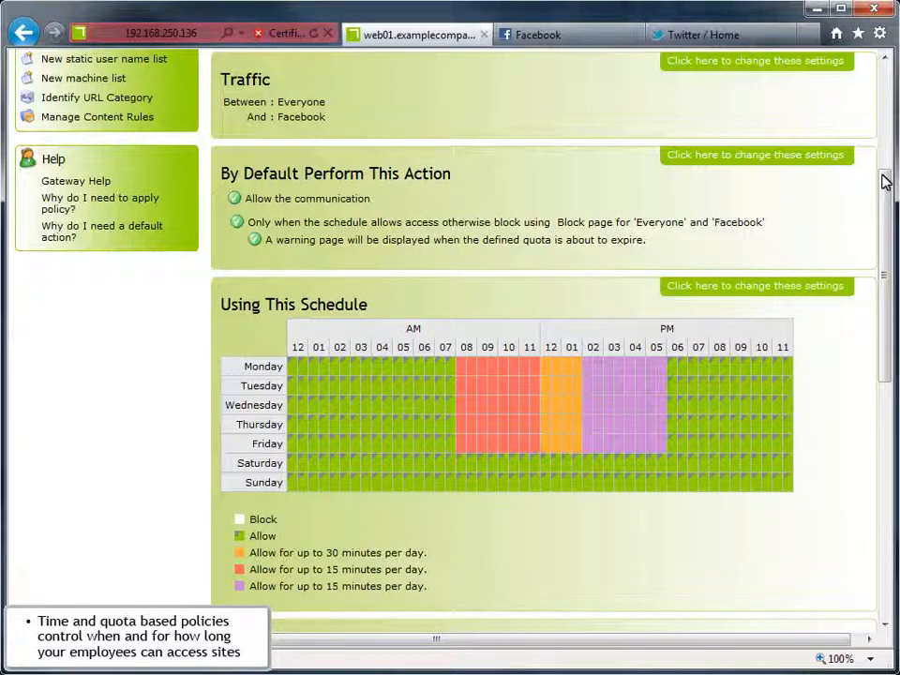
Return to Manage Policy Routes via the breadcrumb to see 13 routes.
scroll("up", 3)
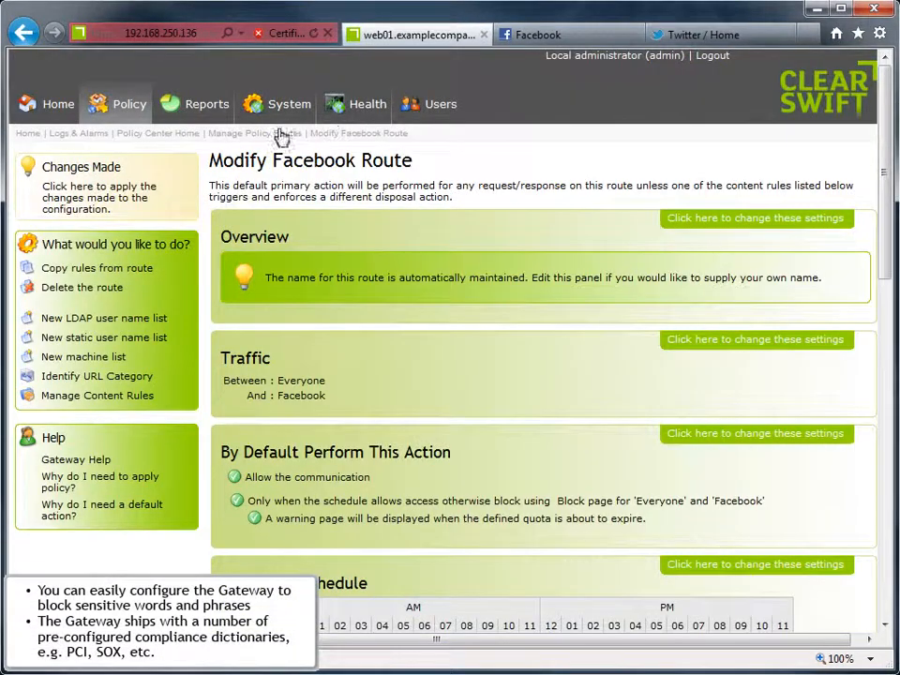
left_click(252, 131)
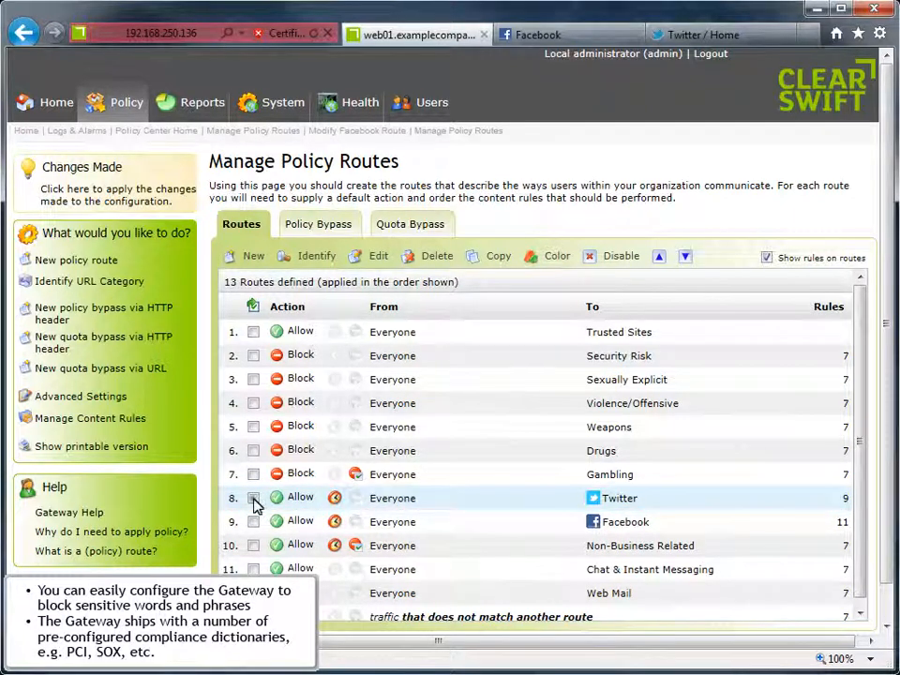
left_click(253, 498)
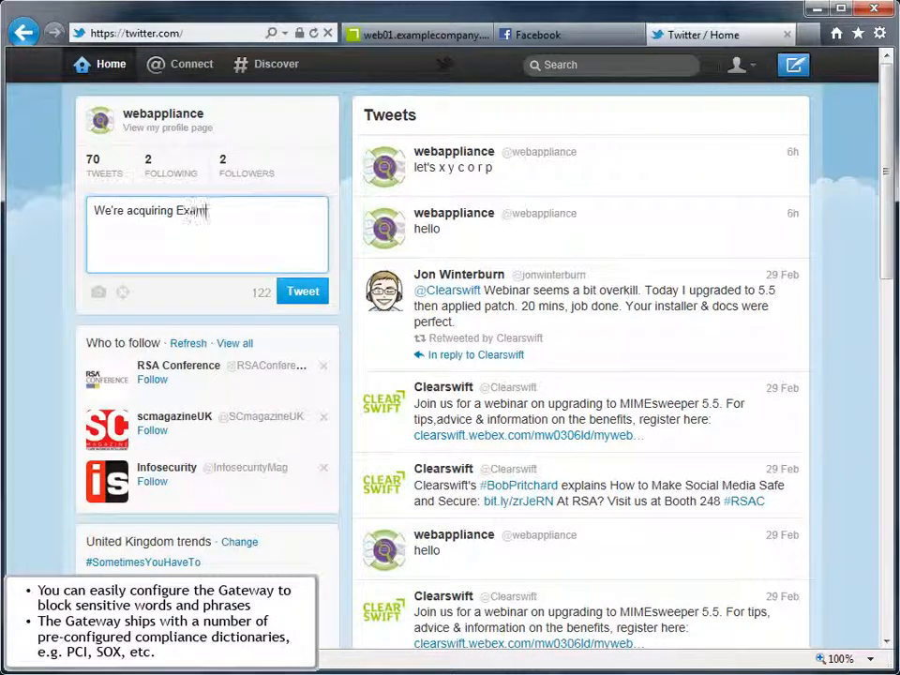
Try tweeting "We're acquiring Example Company next week!" and return to the gateway tab.
type("ple Company next week!")
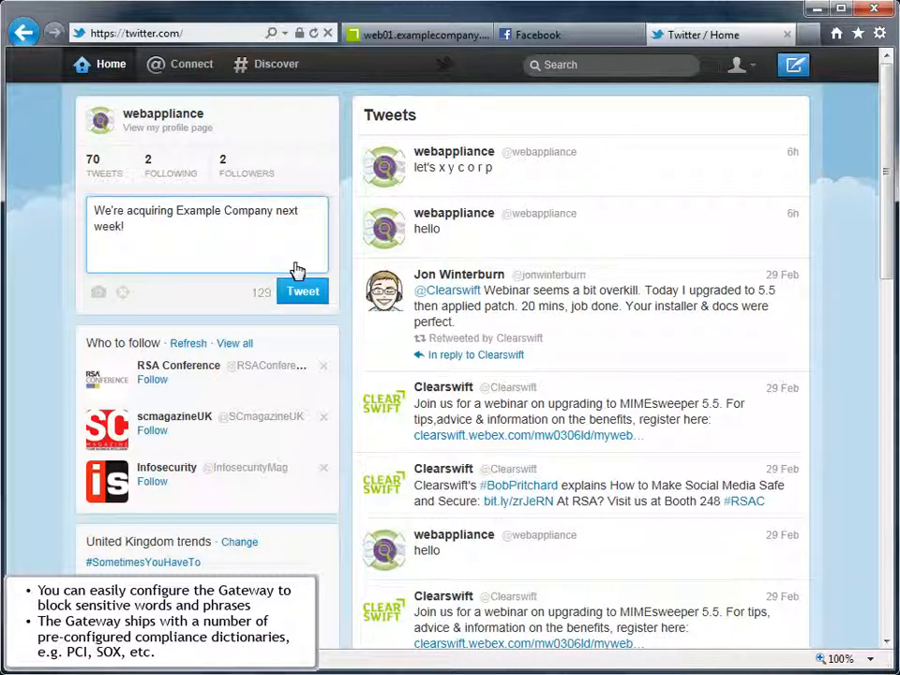
left_click(302, 292)
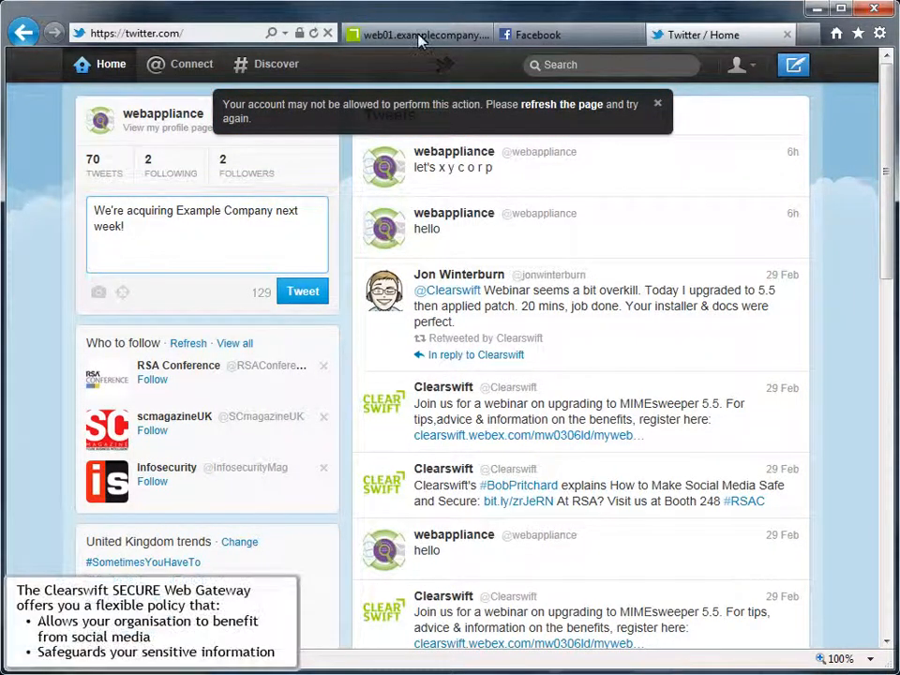
left_click(418, 35)
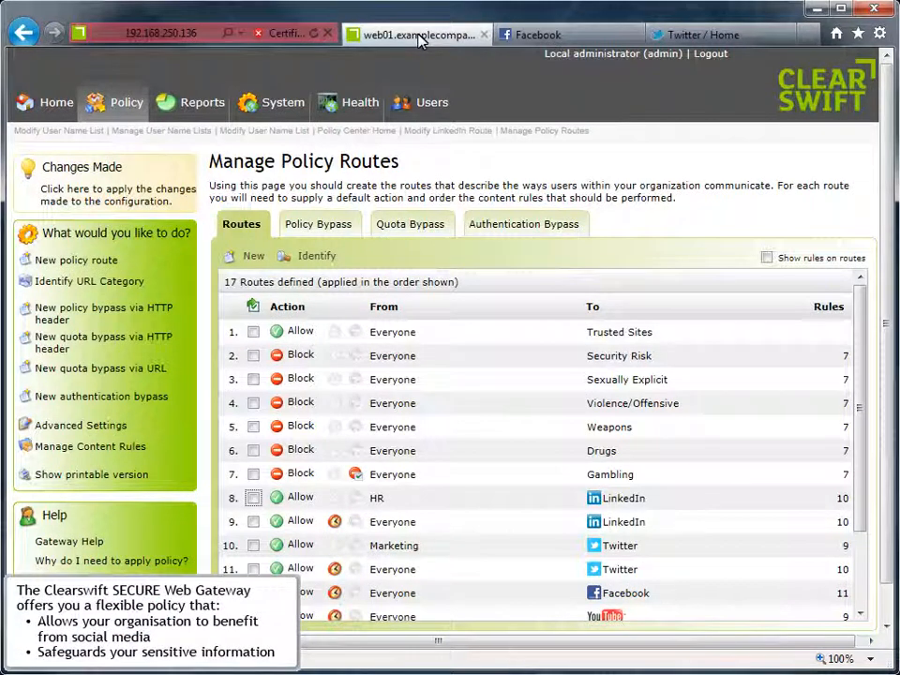